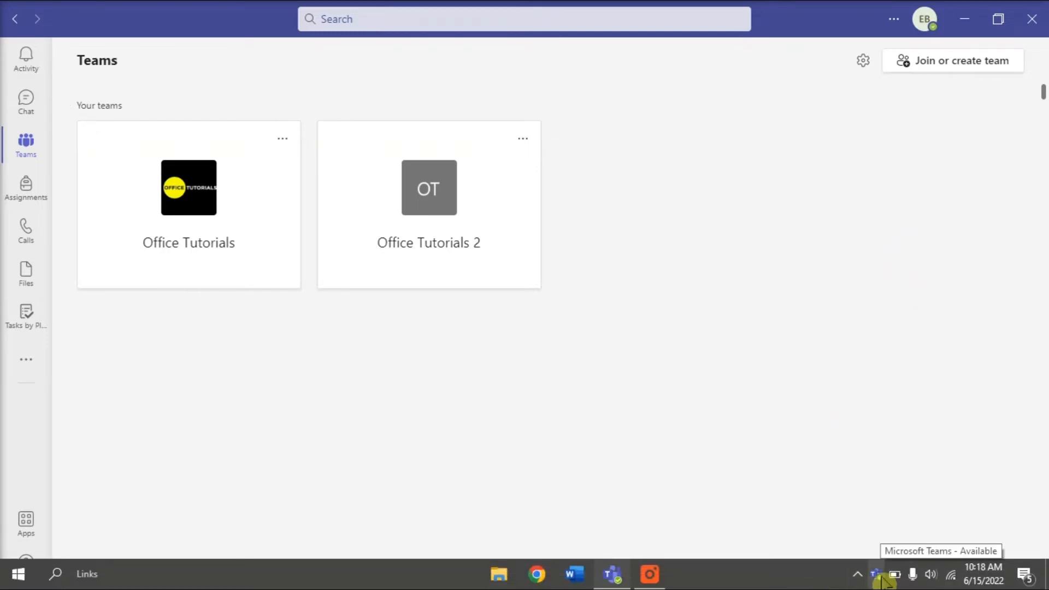
# Quit Teams from the system tray and search for %appdata% in Start.
pyautogui.rightClick(875, 574)
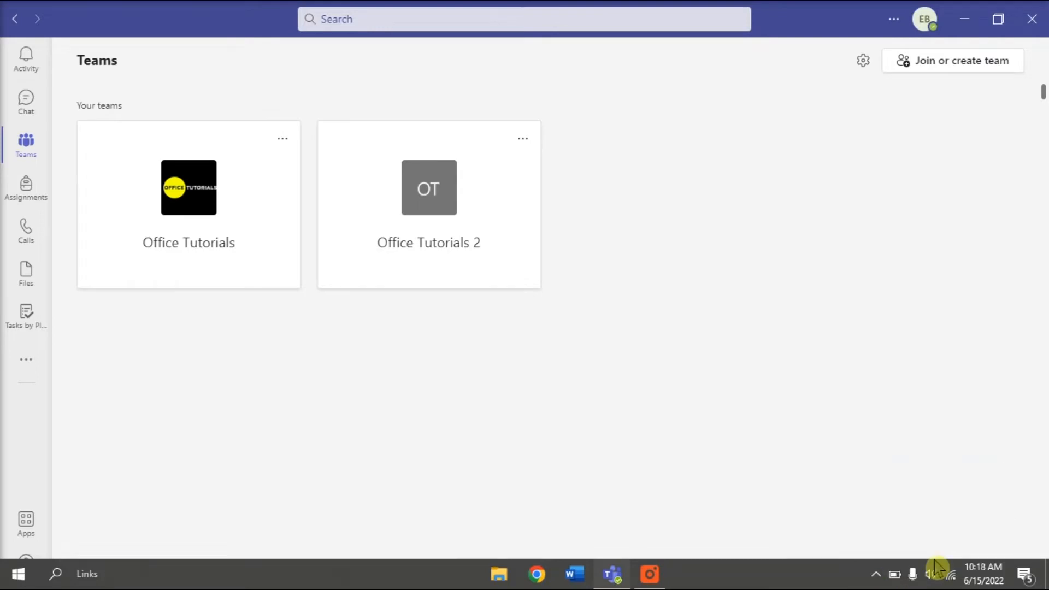
pyautogui.write('%appdata%\\Microsoft\\')
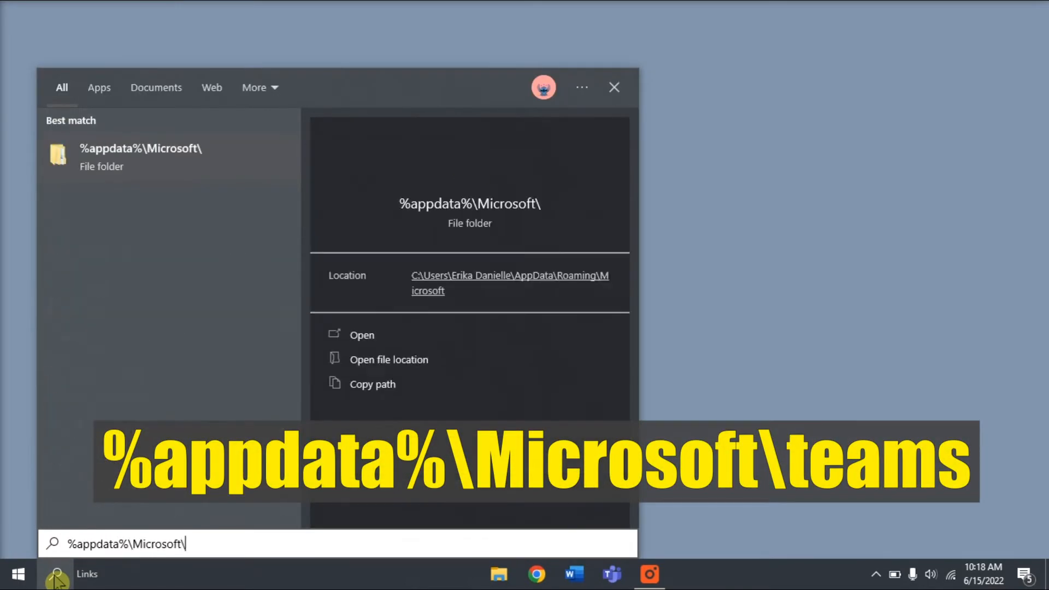
# Open the %appdata%\Microsoft\teams folder in File Explorer.
pyautogui.write('teams')
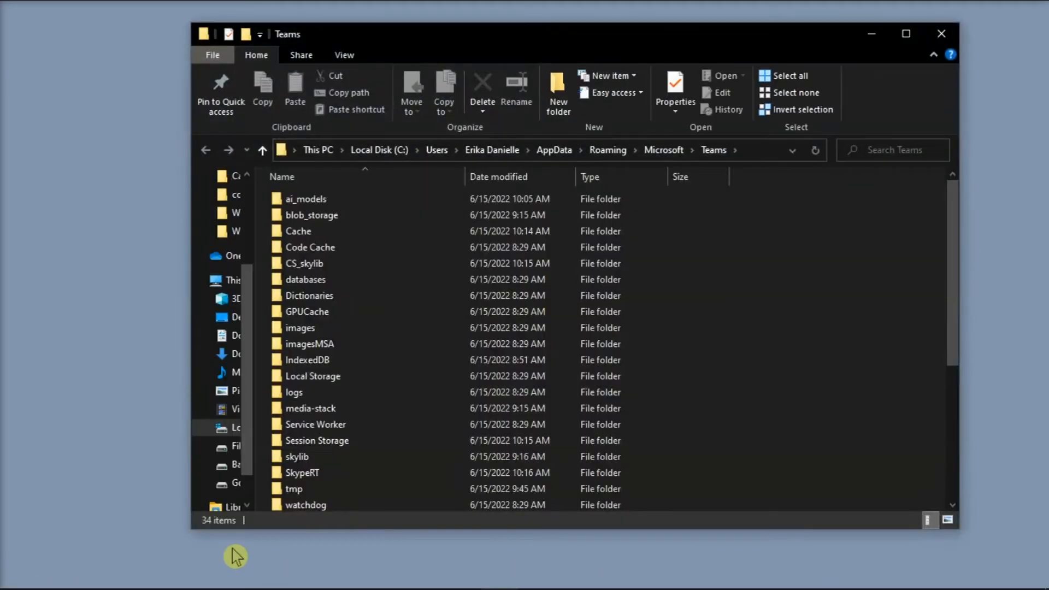
pyautogui.moveTo(821, 349)
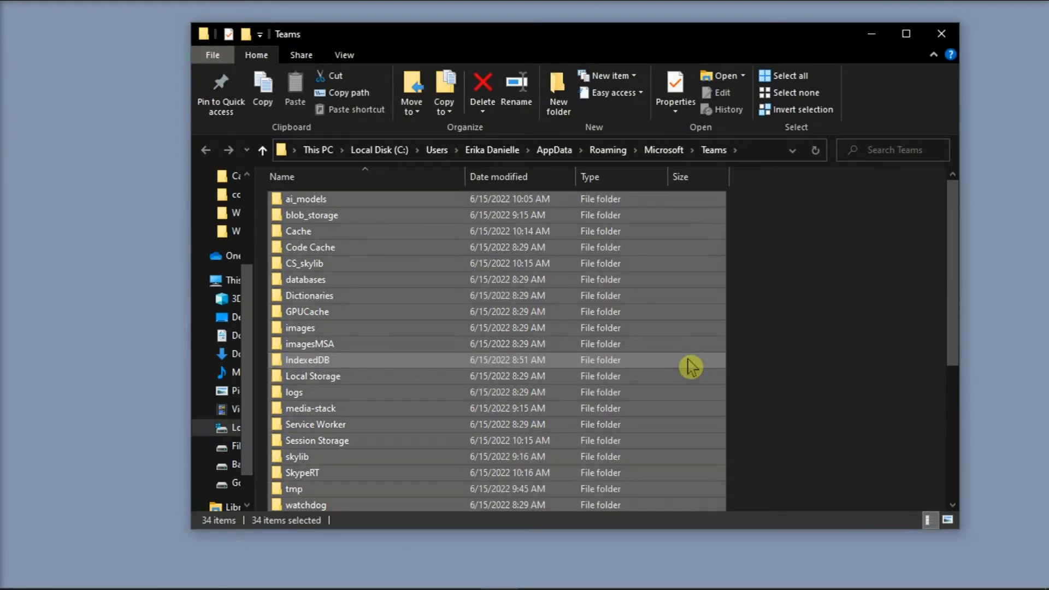
# Delete all 34 selected items in the Teams data folder, leaving it empty.
pyautogui.rightClick(693, 367)
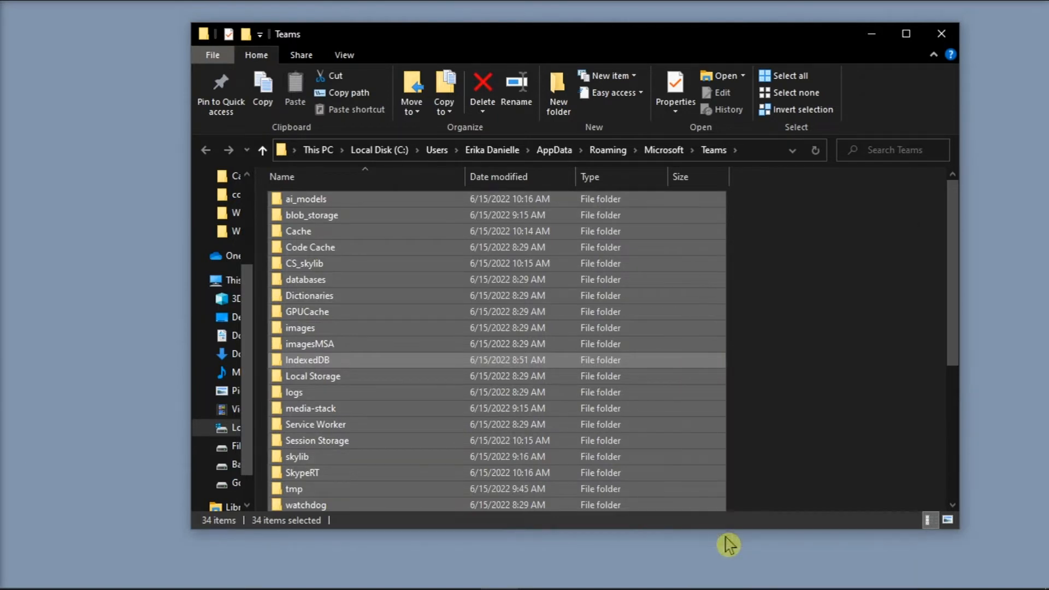
pyautogui.click(482, 87)
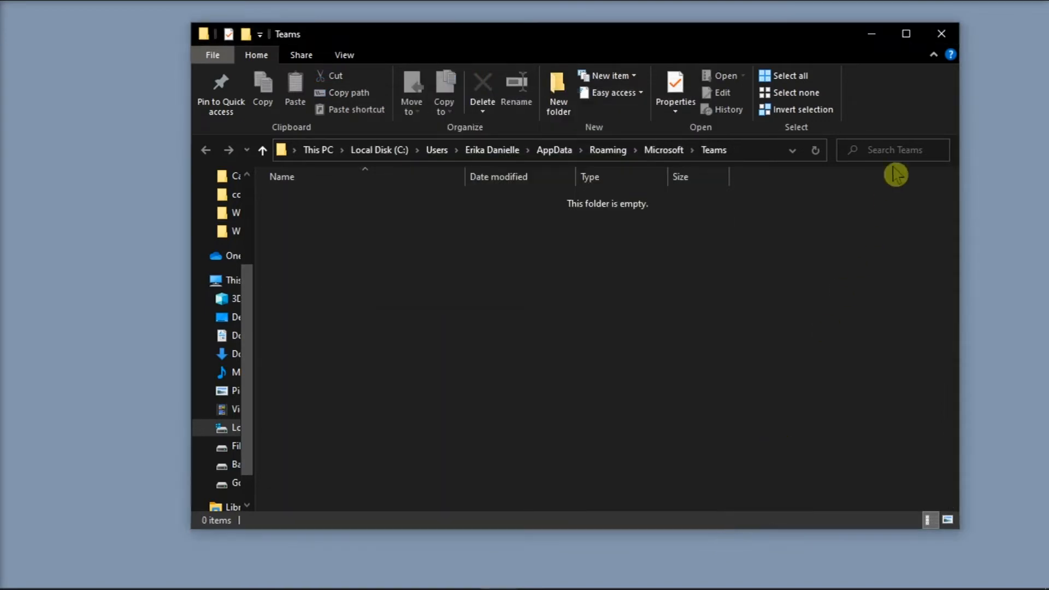
pyautogui.click(611, 574)
pyautogui.write('c')
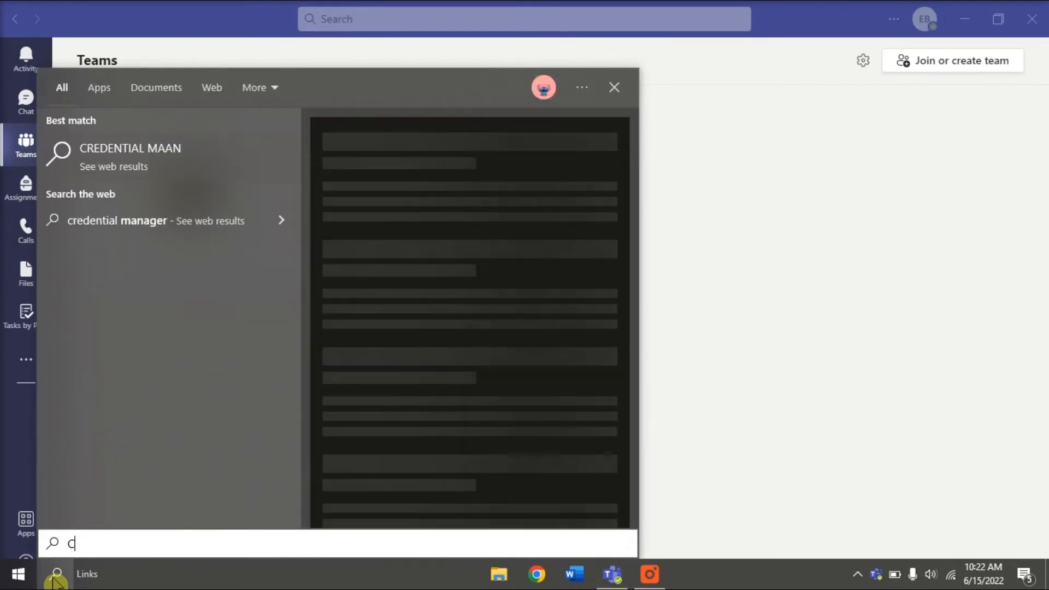
# Search Start for 'credential manager' and open Credential Manager.
pyautogui.write('REDENTIAL MA')
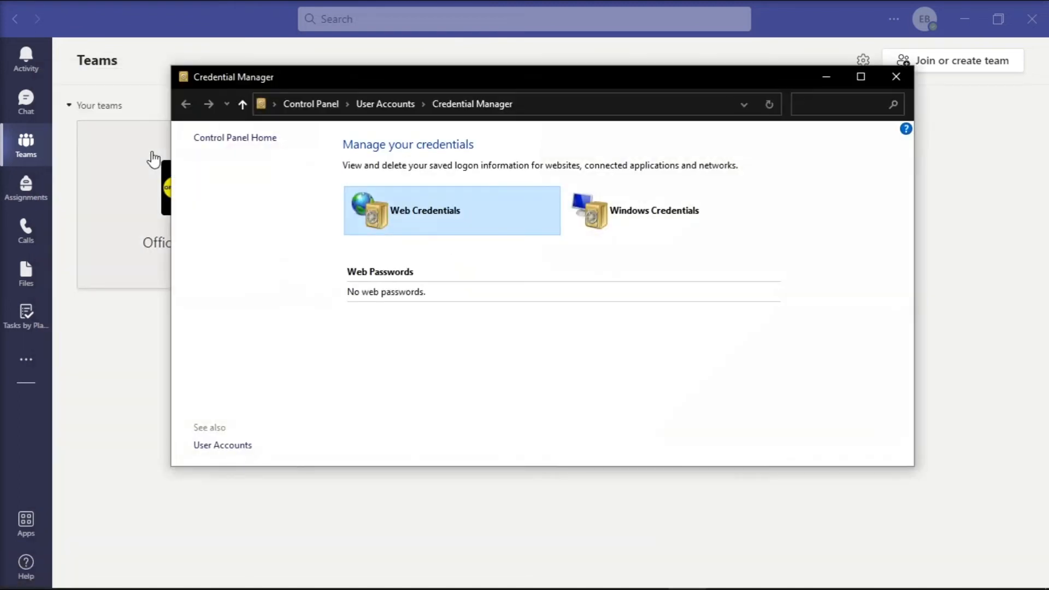
# Under Windows Credentials, permanently remove the MicrosoftAccount generic credential and expand another account's entry.
pyautogui.click(654, 210)
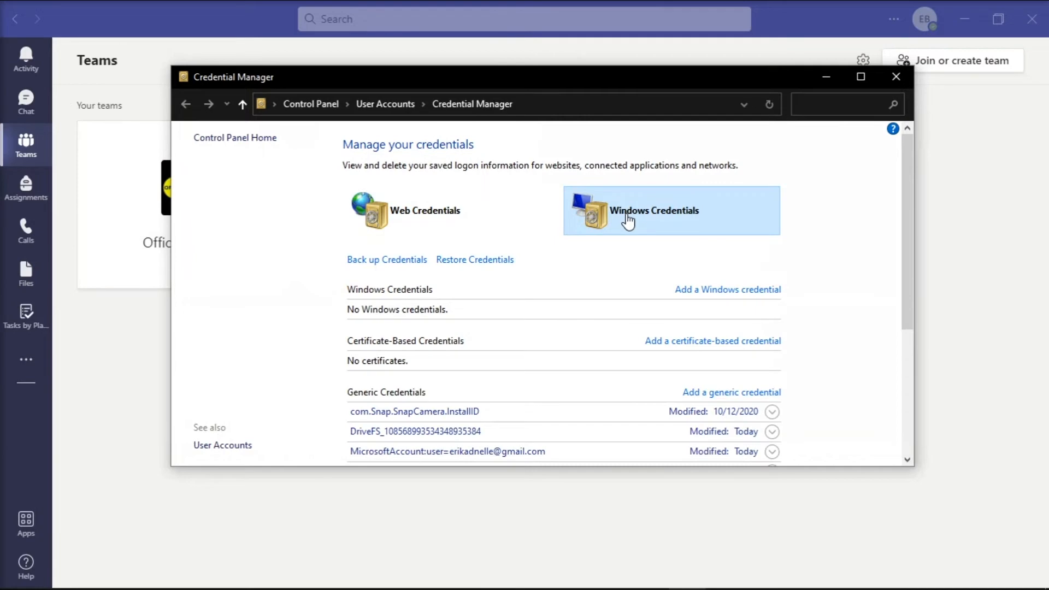
pyautogui.moveTo(626, 281)
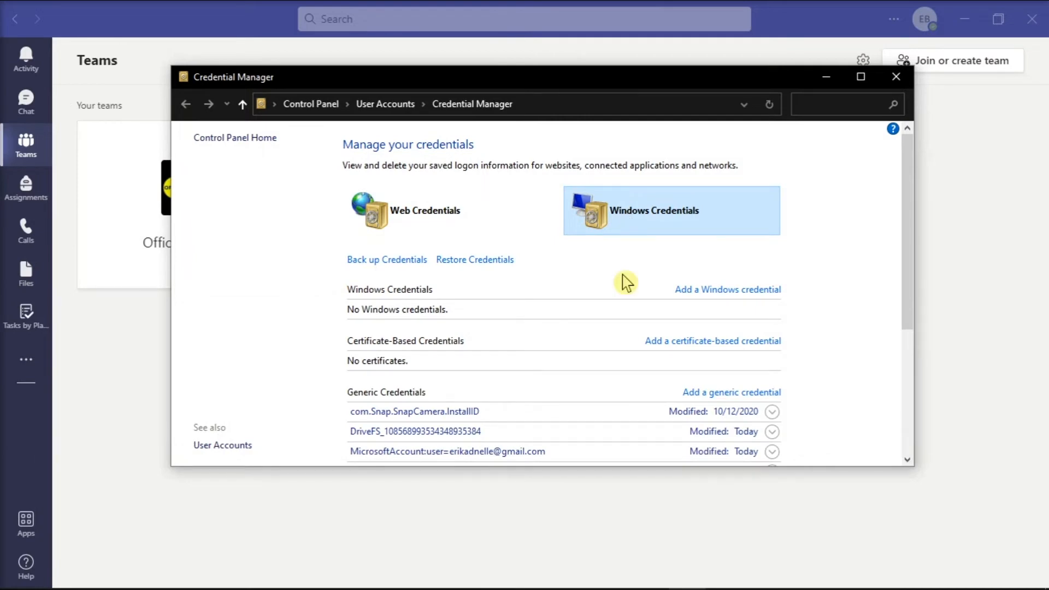
pyautogui.scroll(-3)
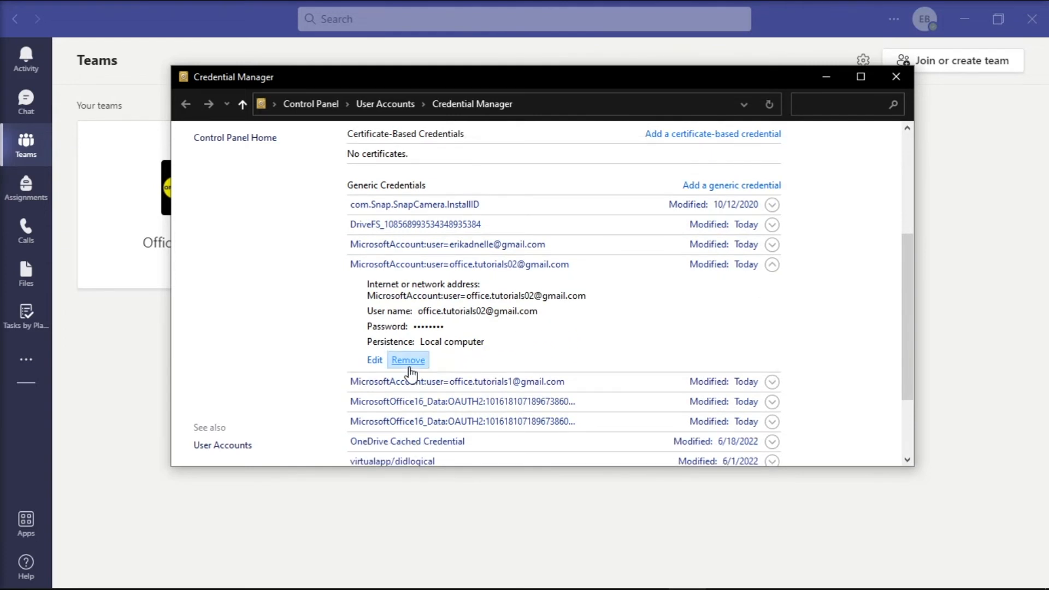
pyautogui.click(407, 359)
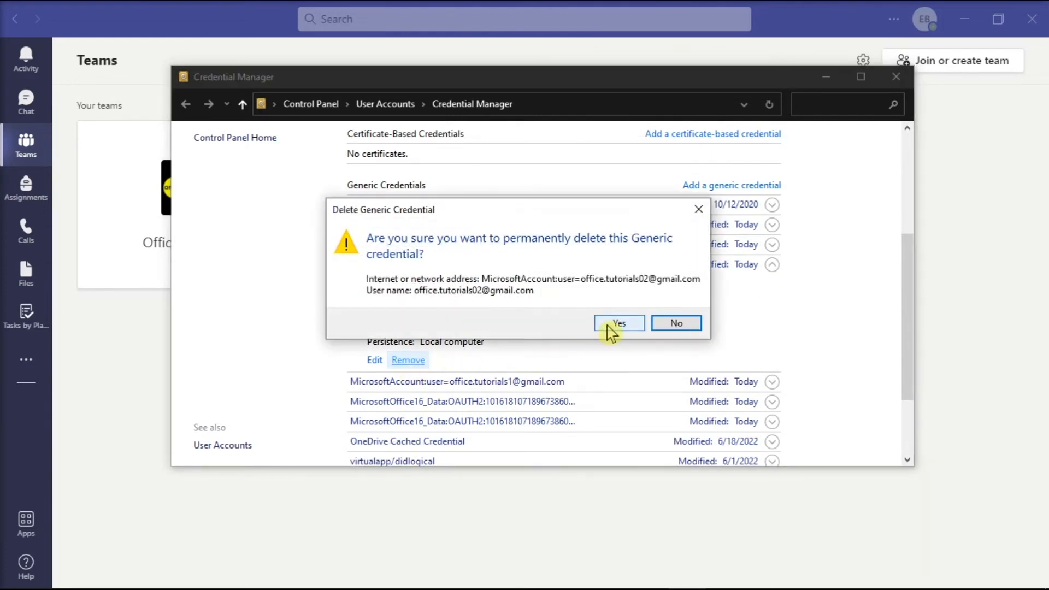
pyautogui.click(618, 324)
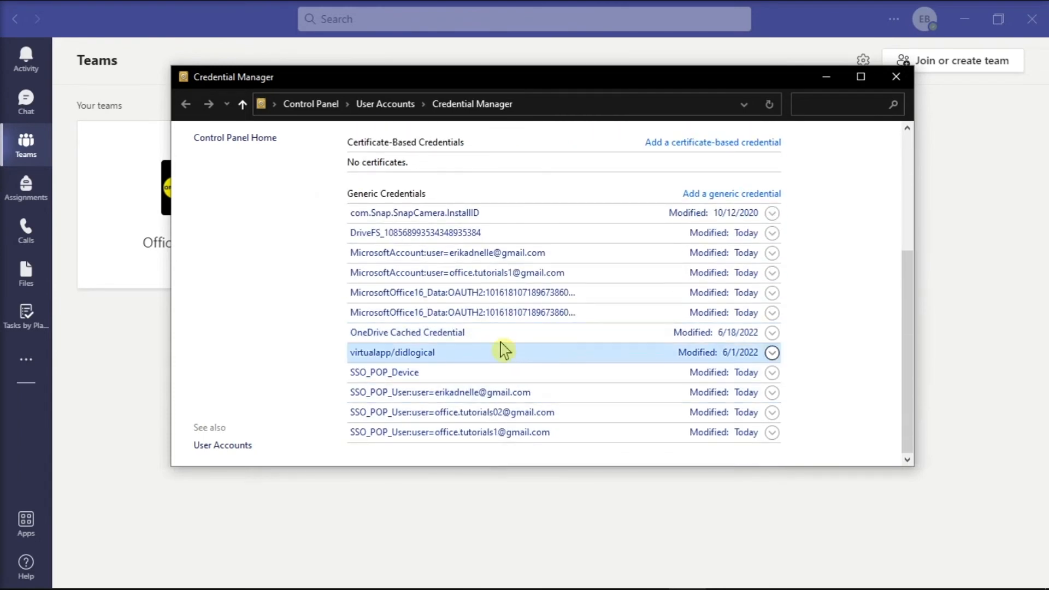
pyautogui.click(772, 272)
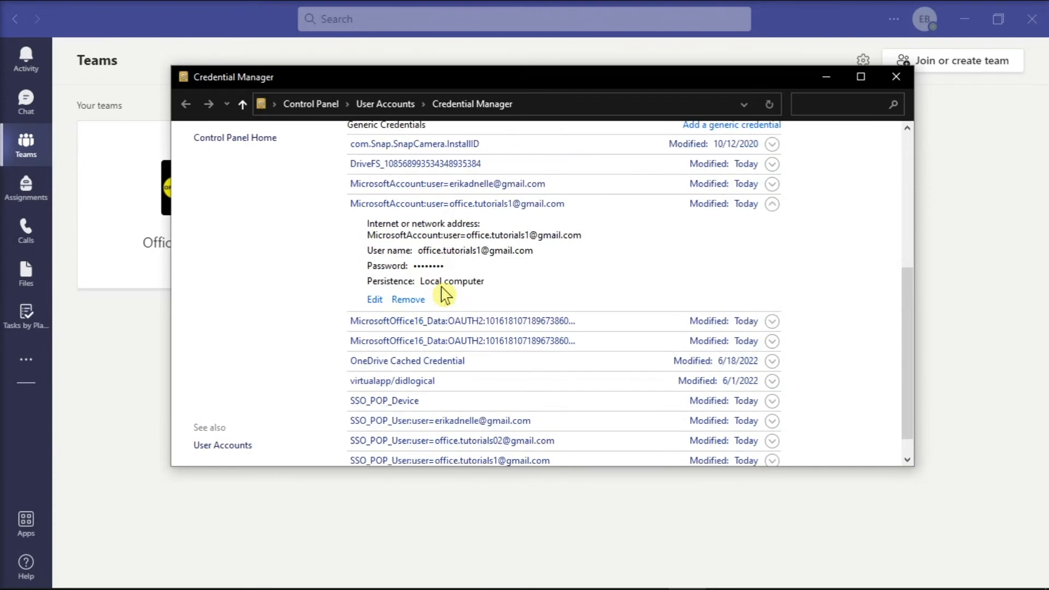